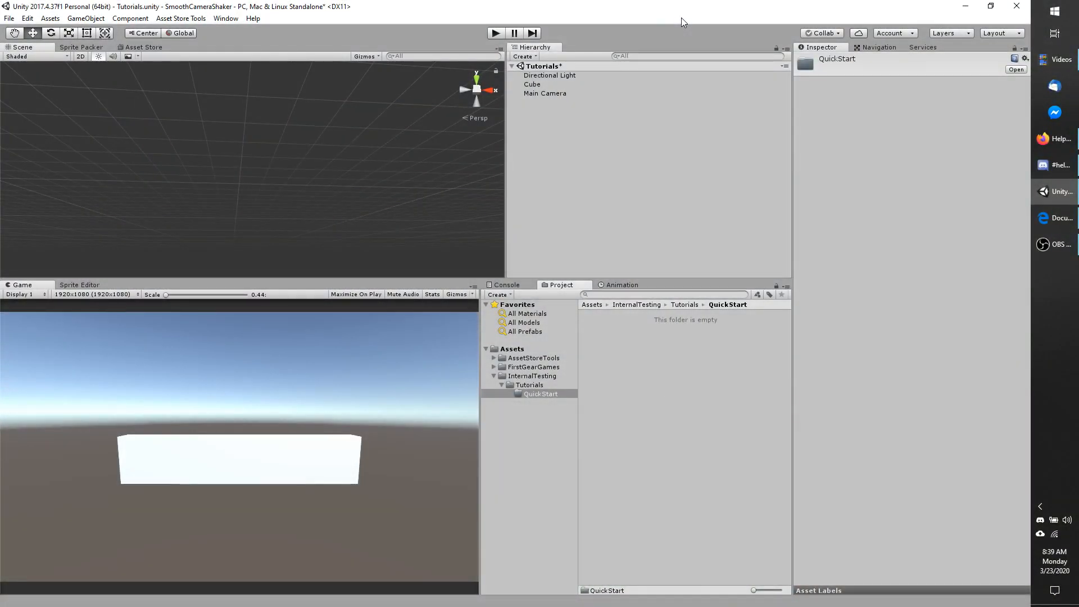
pyautogui.moveTo(705, 155)
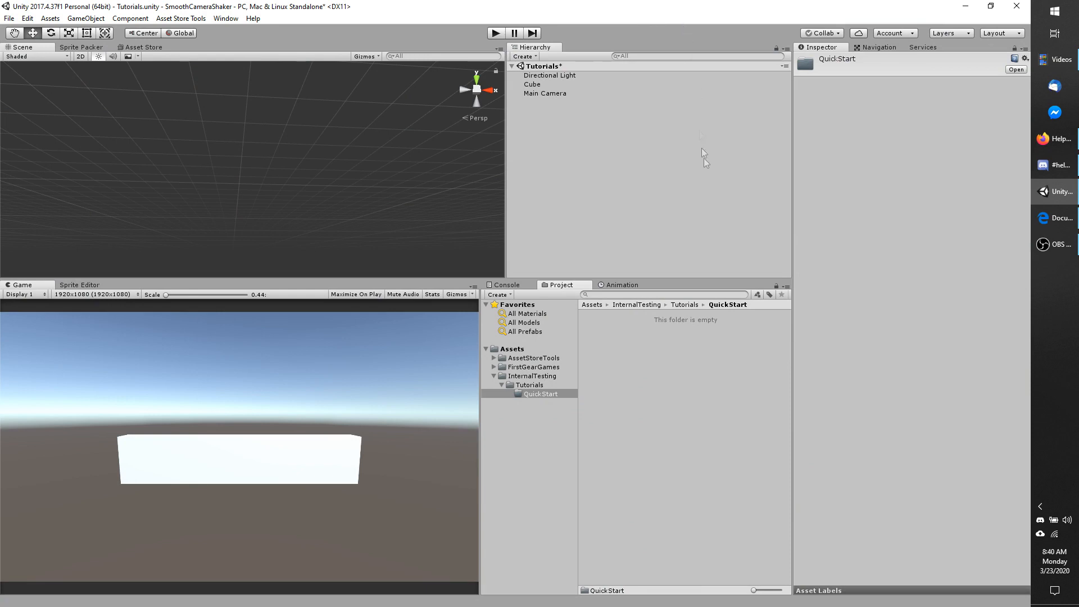
pyautogui.moveTo(705, 163)
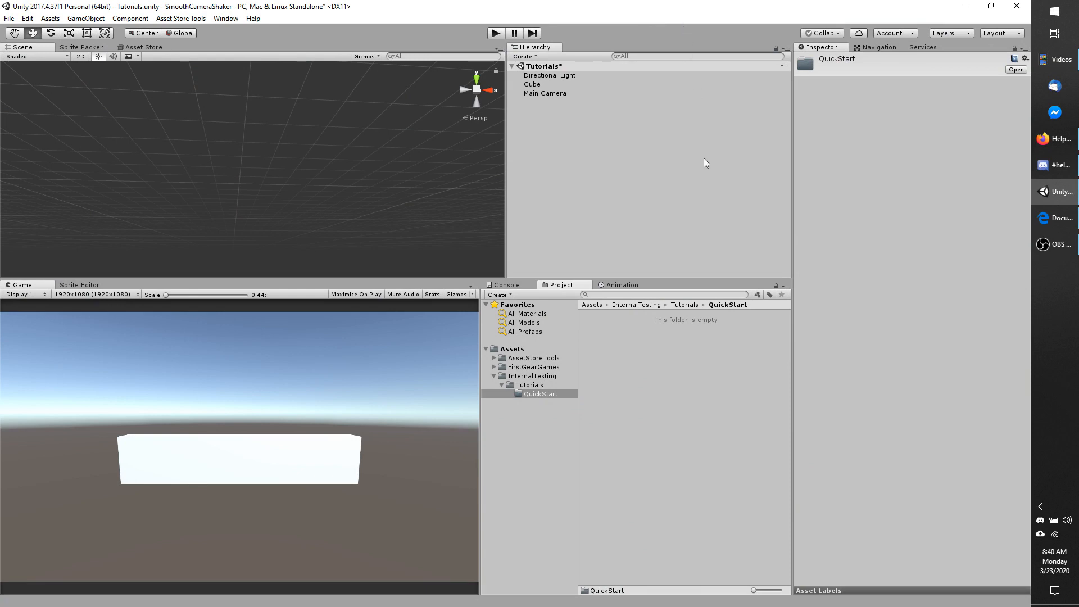
pyautogui.moveTo(577, 101)
pyautogui.write('camera')
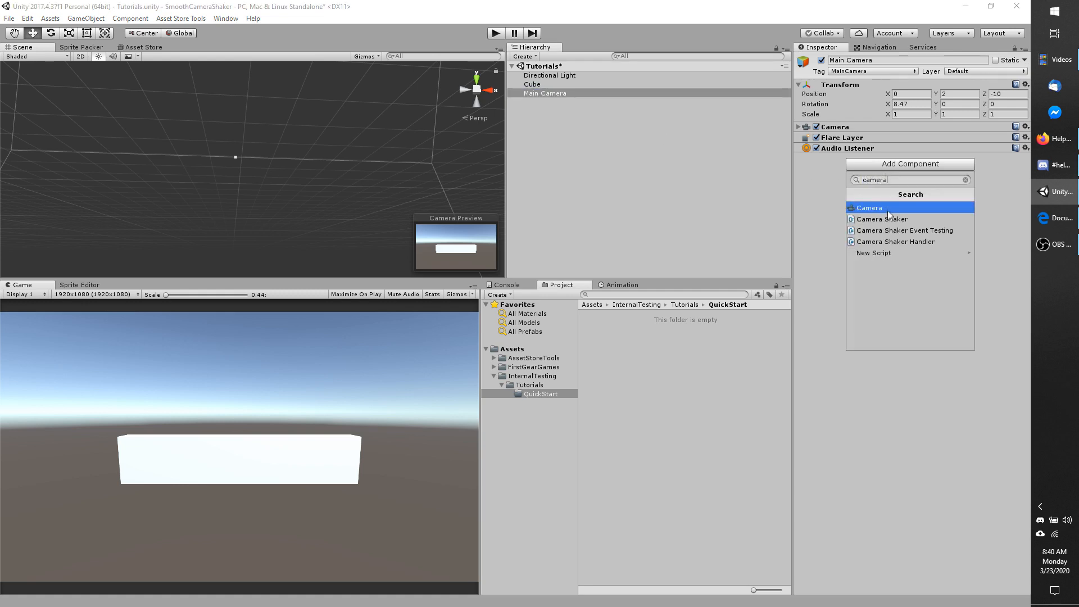
# Add a Camera Shaker component to the Main Camera.
pyautogui.click(881, 219)
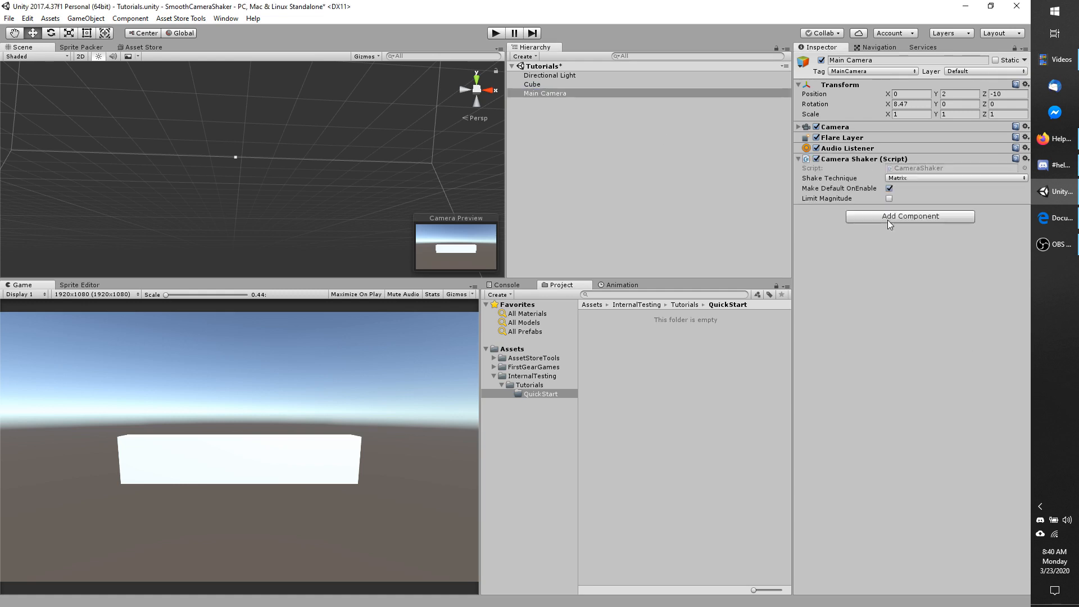
pyautogui.moveTo(830, 178)
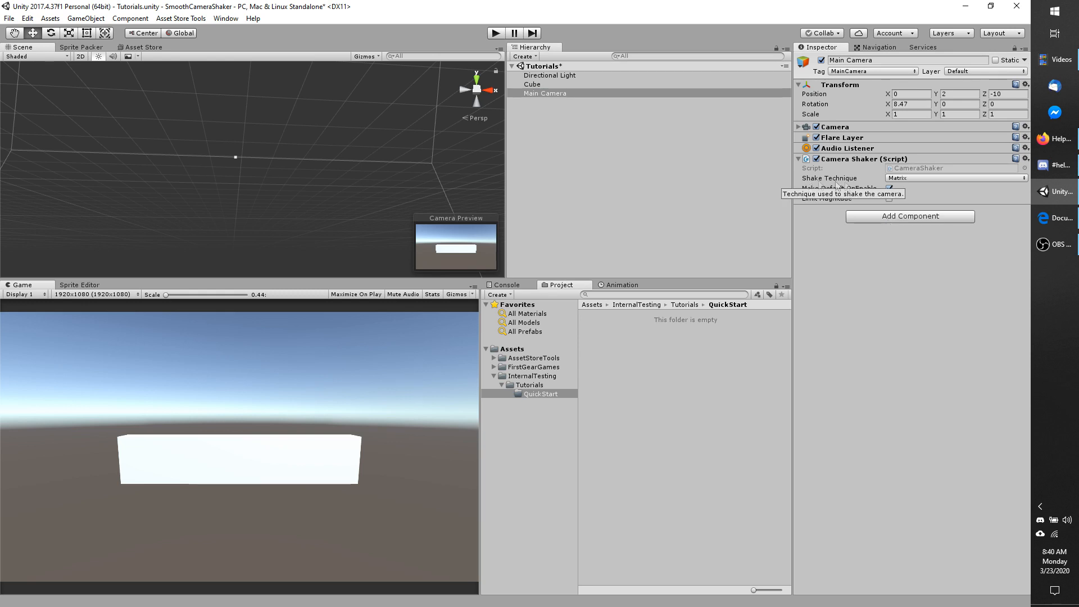
pyautogui.moveTo(838, 194)
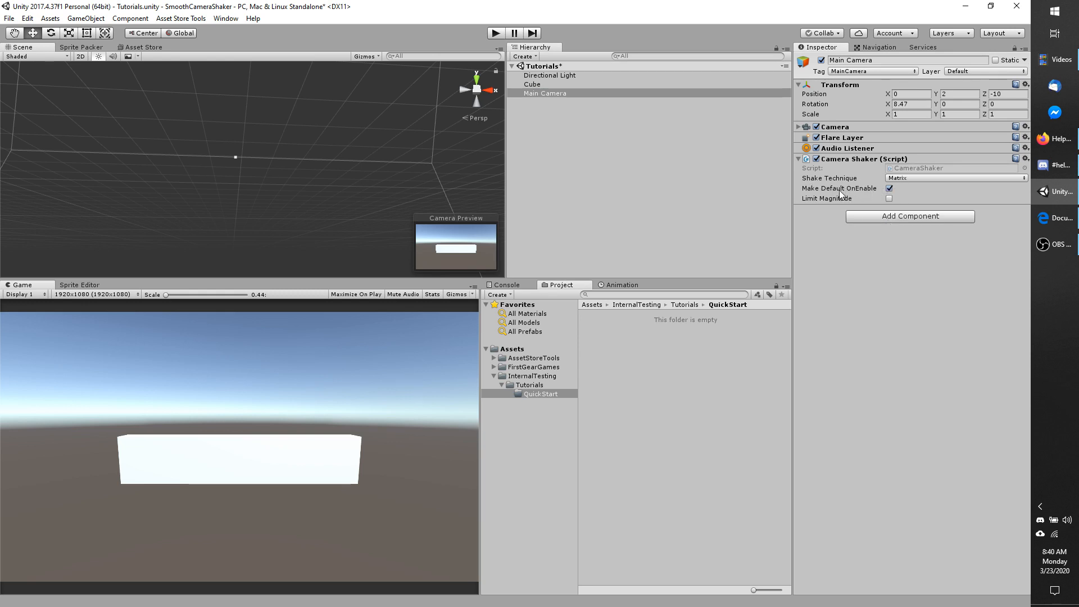
pyautogui.moveTo(866, 208)
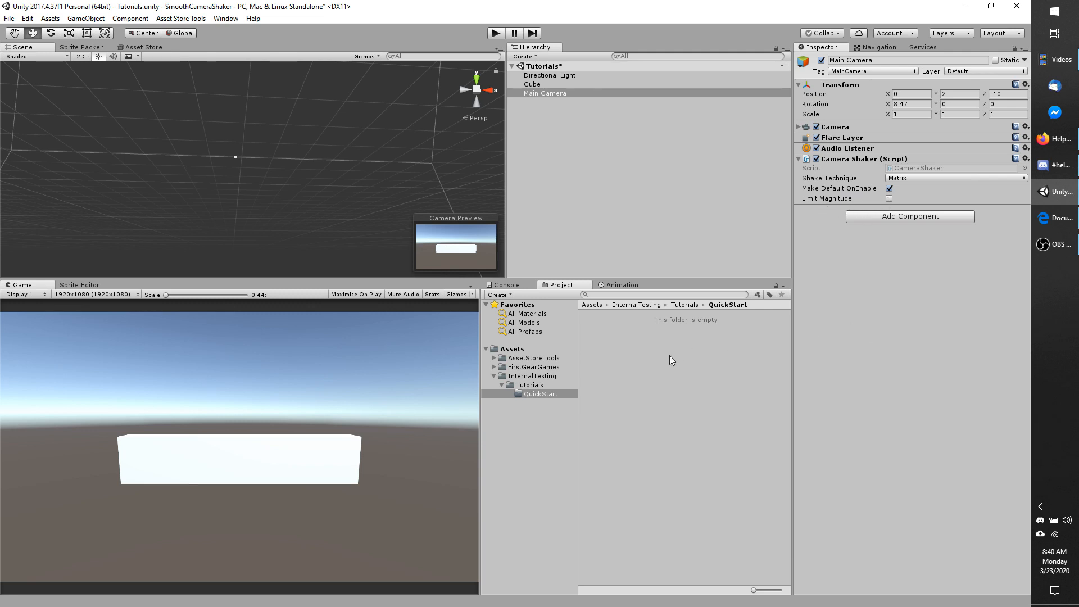
pyautogui.moveTo(627, 351)
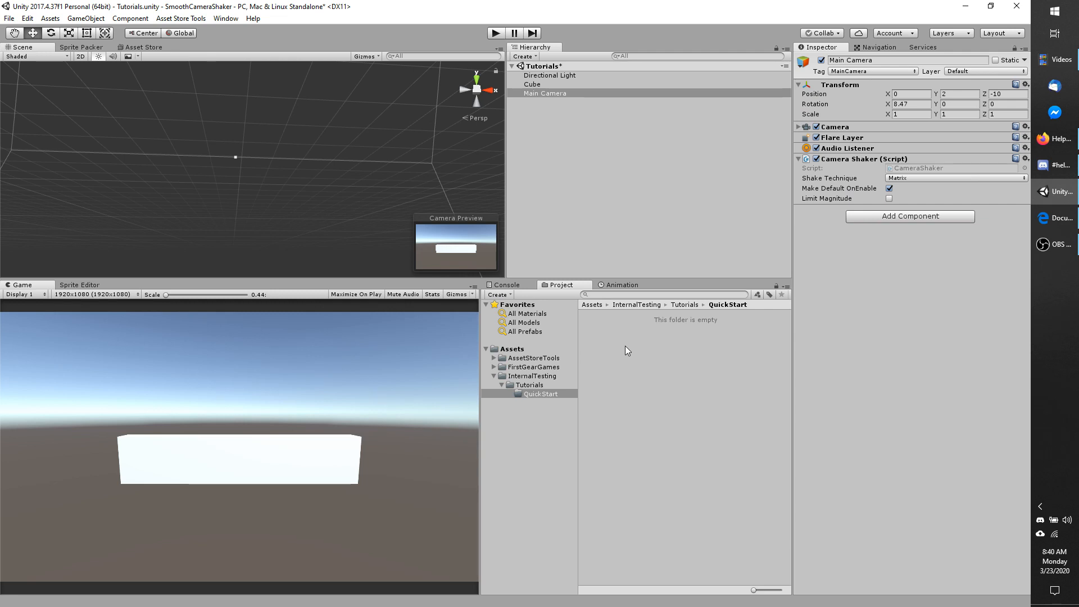
# Create a FirstGearGames Camera Shake data asset named NewCameraShake in QuickStart.
pyautogui.rightClick(625, 351)
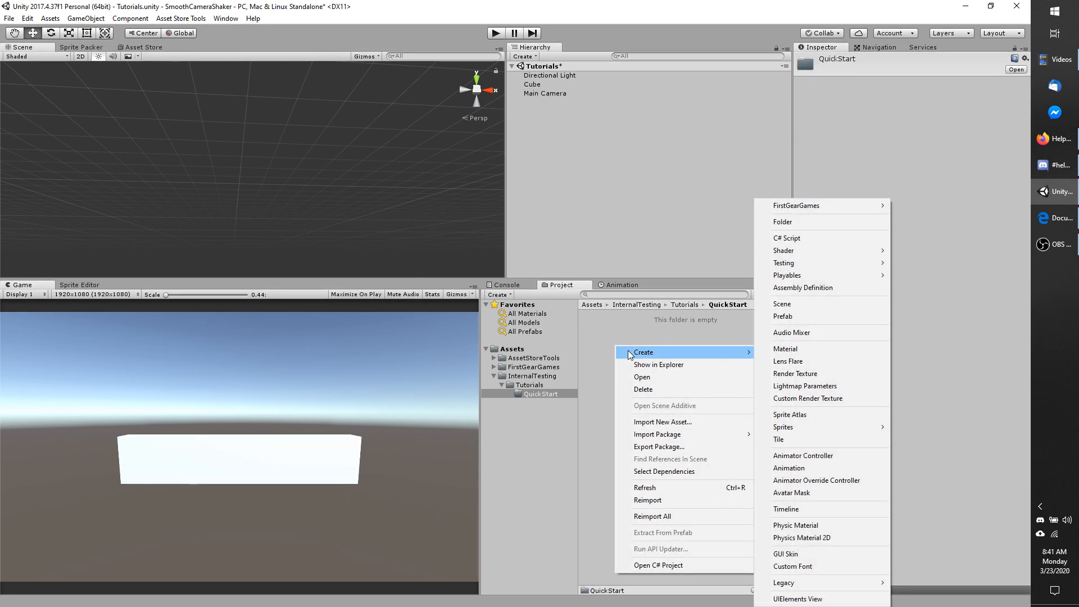
pyautogui.moveTo(817, 205)
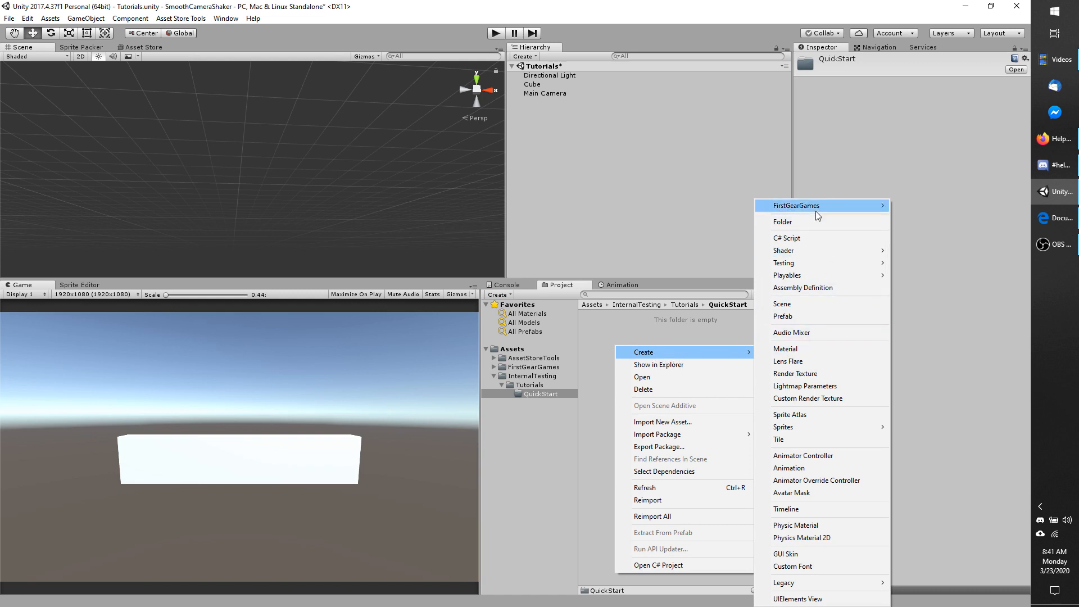
pyautogui.moveTo(820, 205)
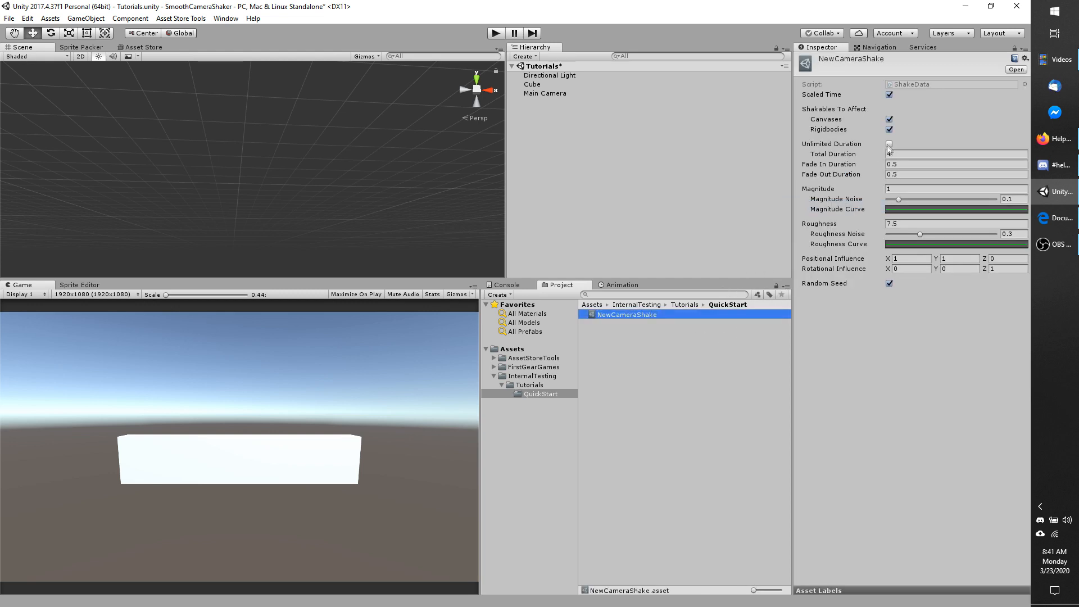
pyautogui.click(890, 144)
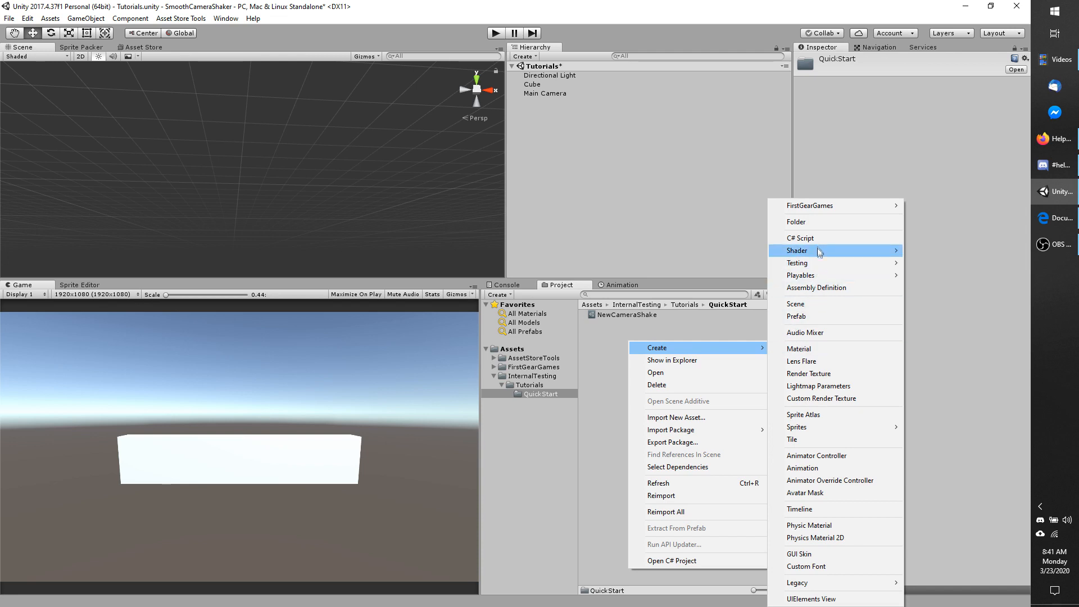
# Create a ShakeTest C# script in QuickStart and open it in Visual Studio.
pyautogui.click(800, 237)
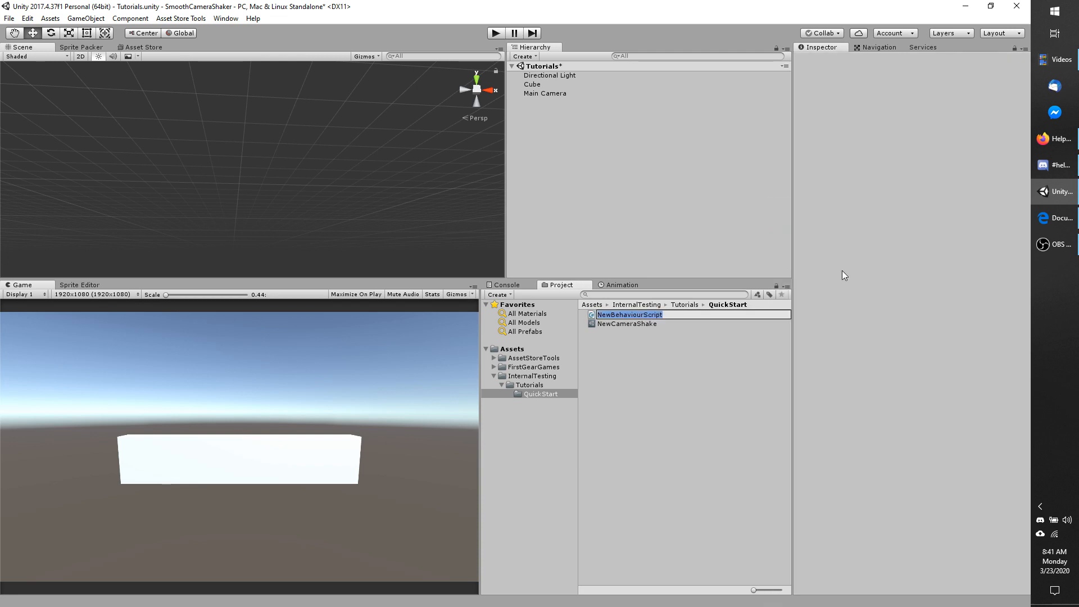
pyautogui.write('Sh')
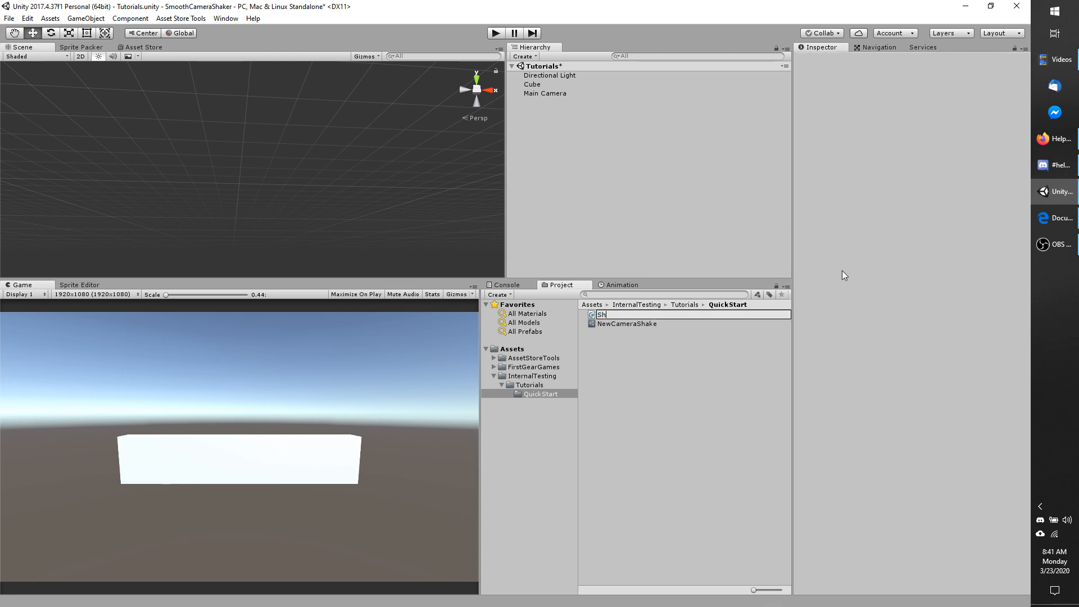
pyautogui.press('Return')
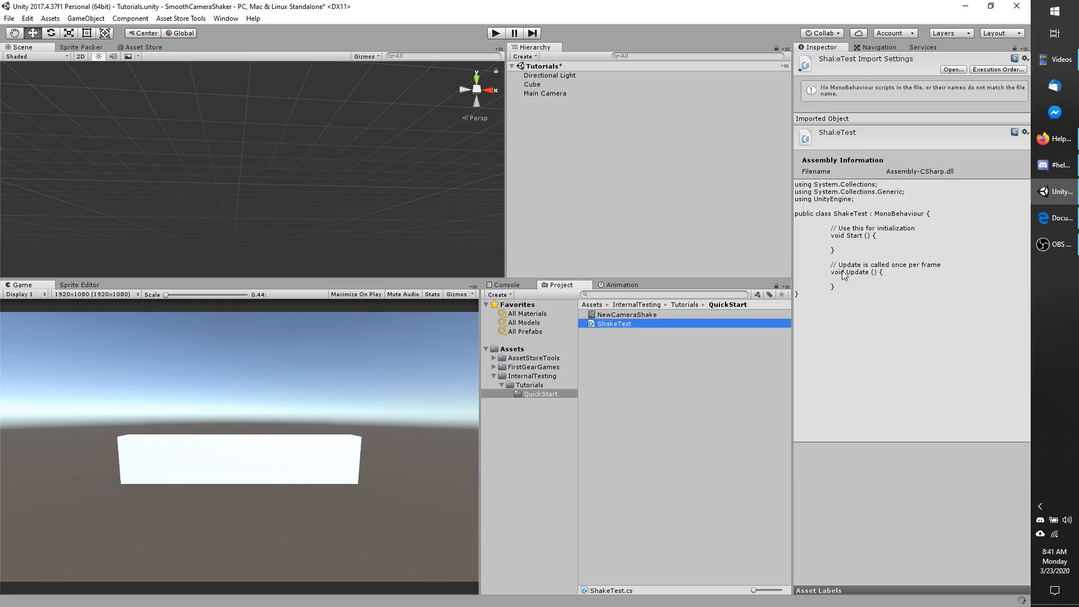
pyautogui.doubleClick(613, 324)
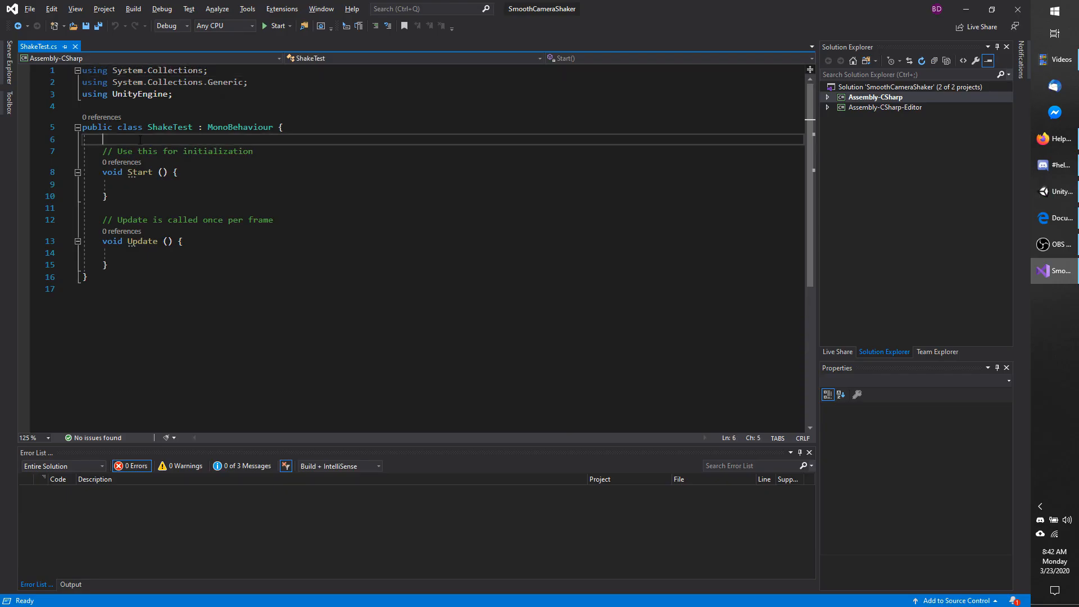
# Declare a public ShakeData MyShakeData field, importing FirstGearGames.SmoothCameraShaker.
pyautogui.write('public')
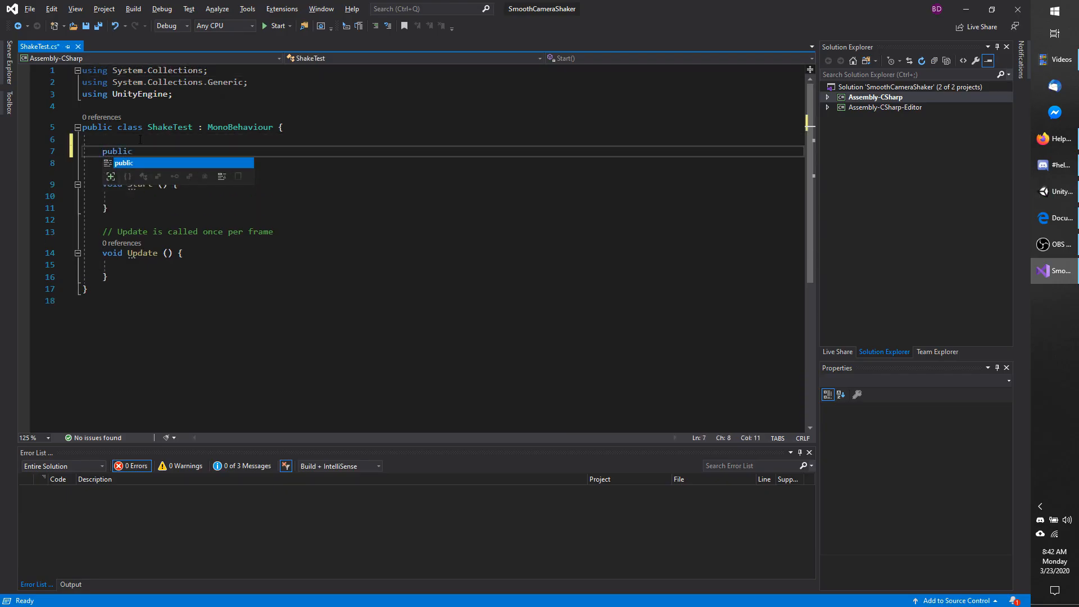
pyautogui.write('ShakeData')
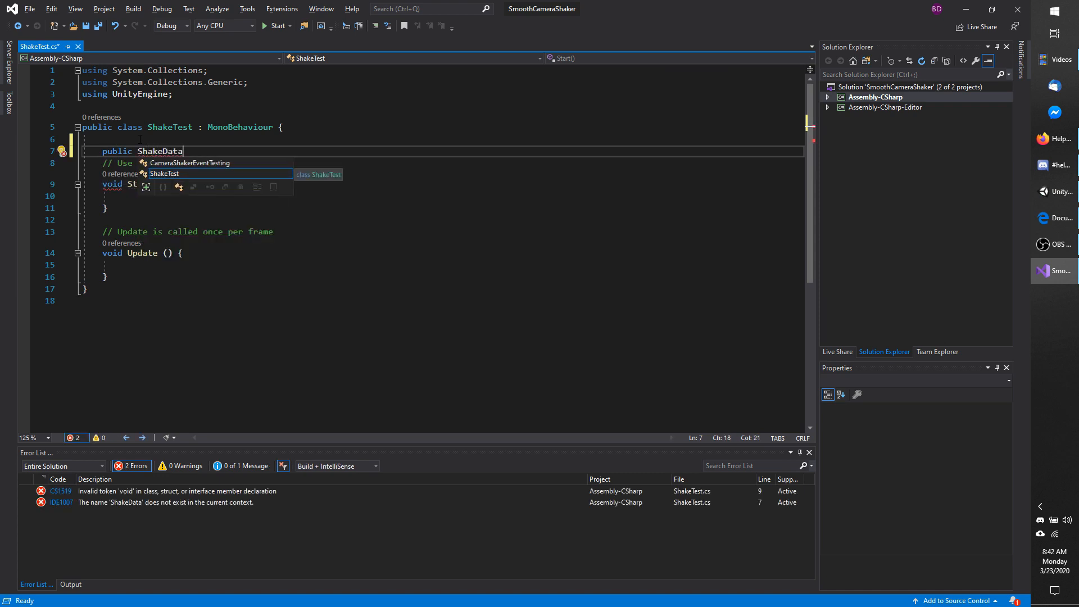
pyautogui.click(62, 151)
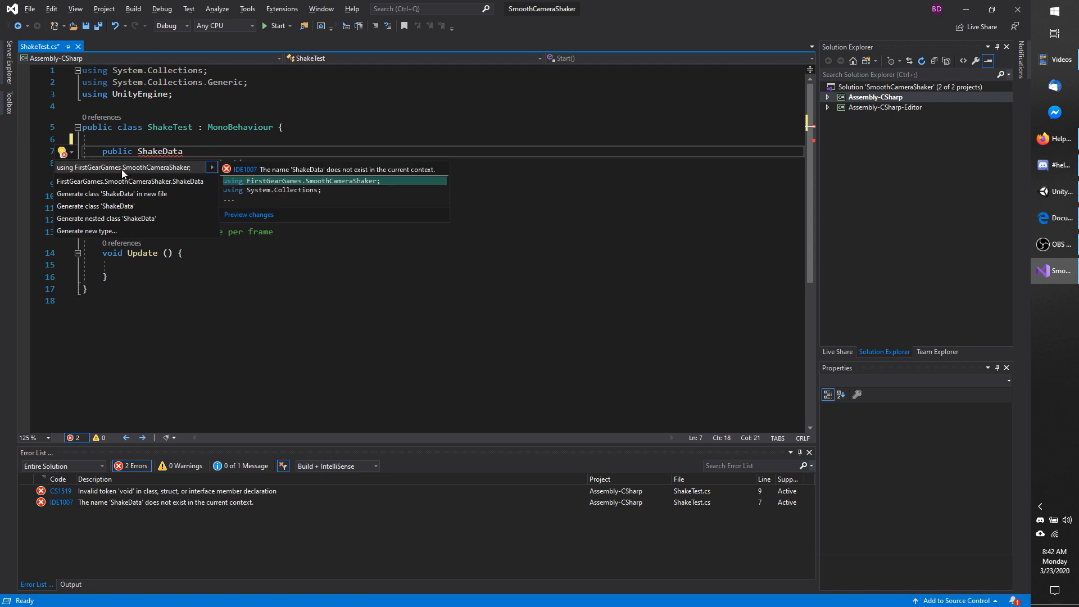
pyautogui.click(126, 168)
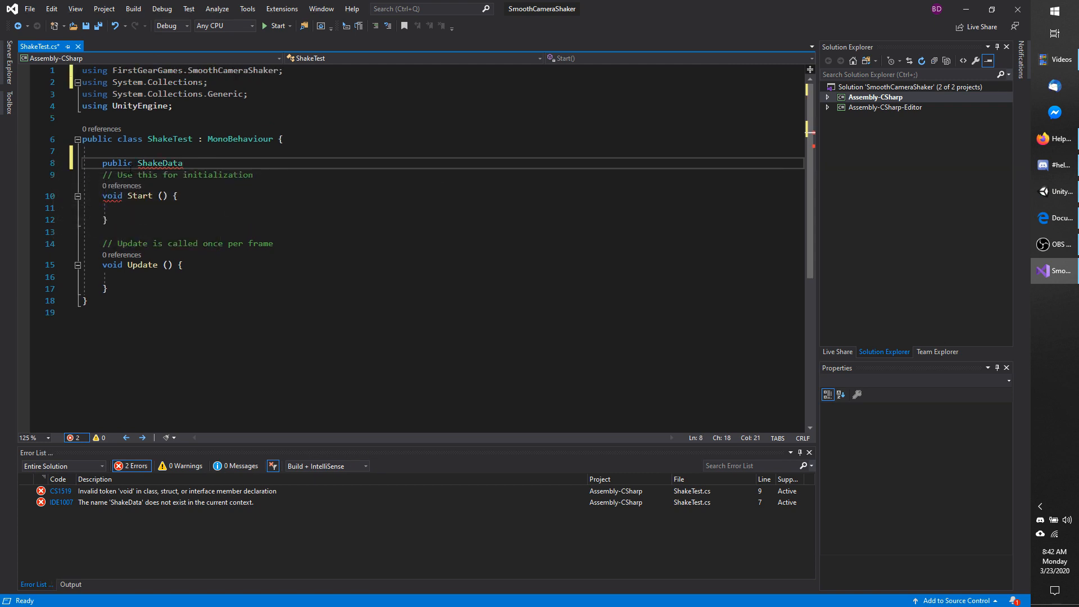
pyautogui.write('MyShakeData;')
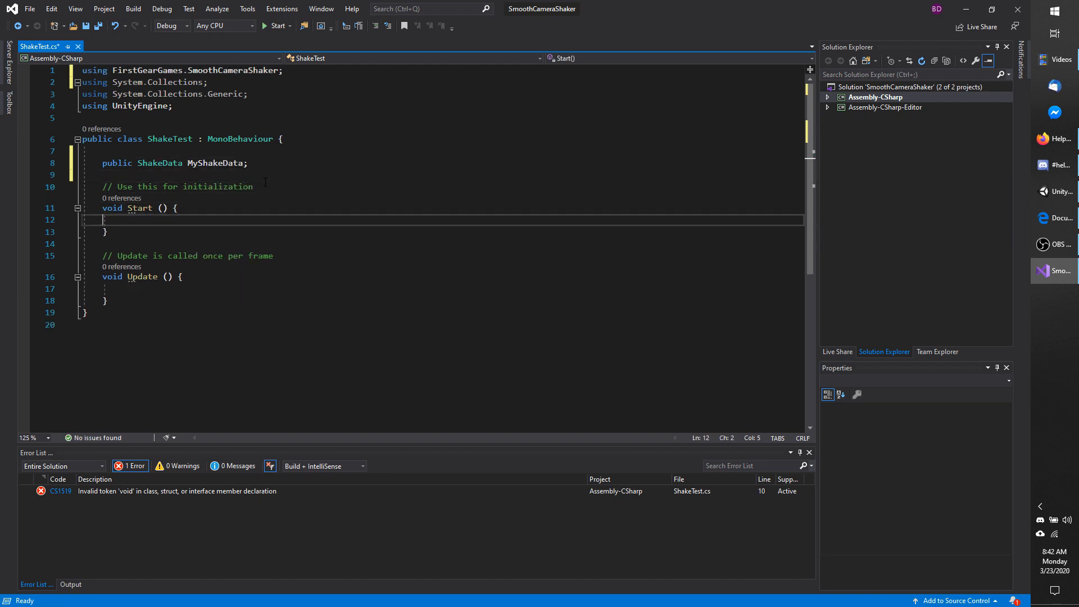
# Call CameraShakerHandler.Shake(MyShakeData) inside Start.
pyautogui.write('private')
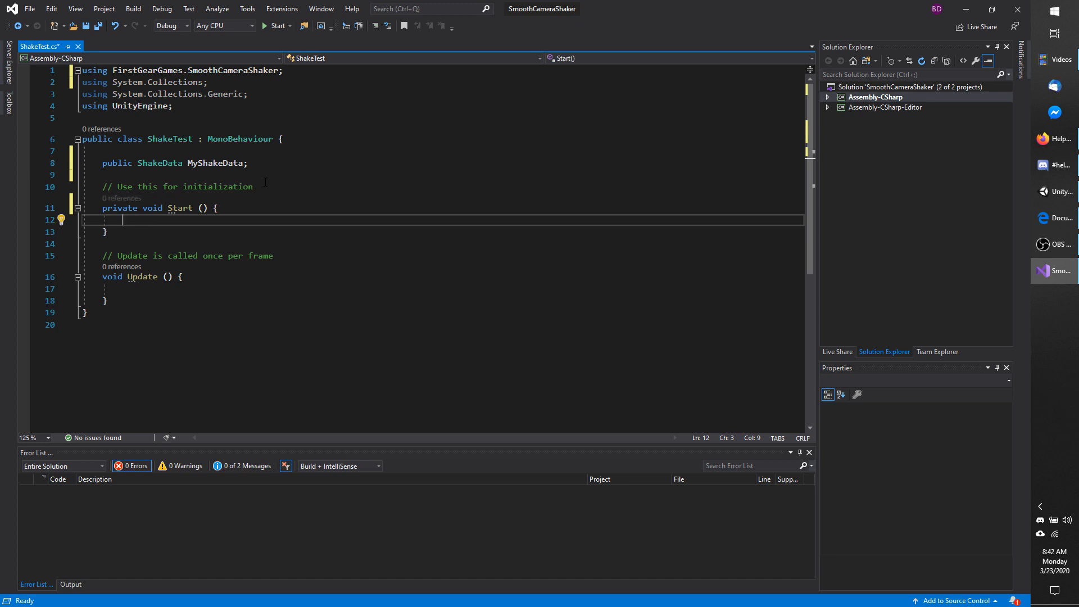
pyautogui.write('camerashakerha')
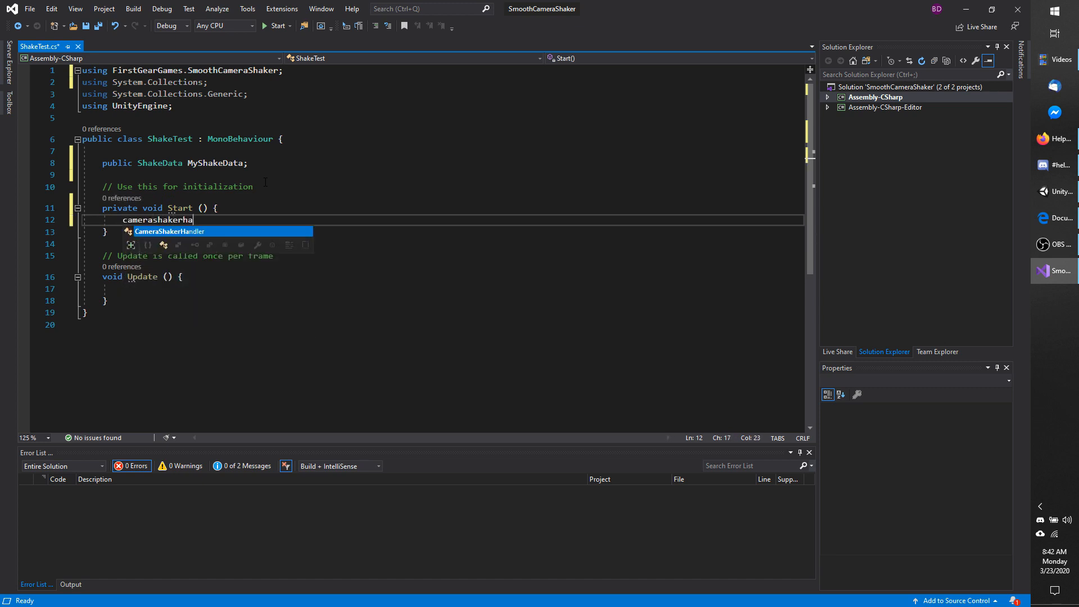
pyautogui.write('CameraShakerHandler.s')
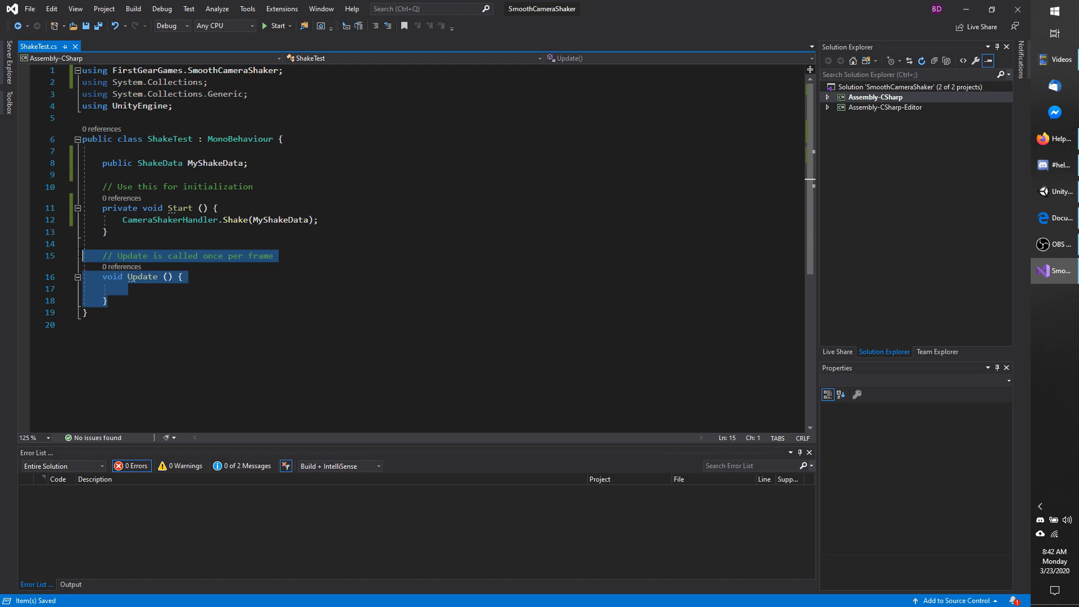
# Delete the empty Update method from ShakeTest and save.
pyautogui.press('Delete')
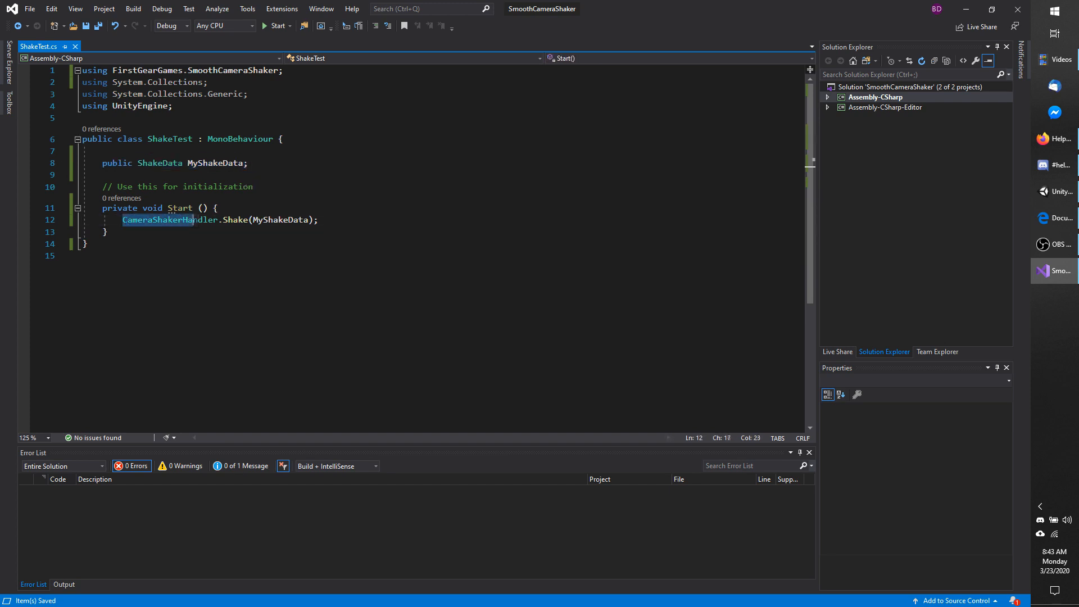
pyautogui.doubleClick(280, 220)
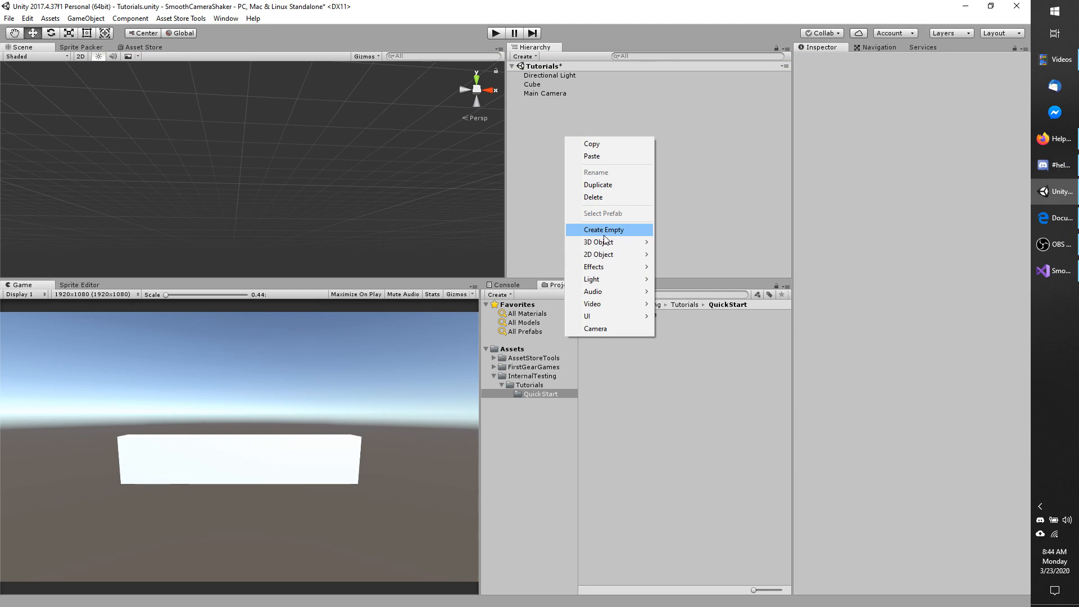
# Create an empty GameObject using ShakeTest with NewCameraShake assigned, then enter Play mode.
pyautogui.click(603, 229)
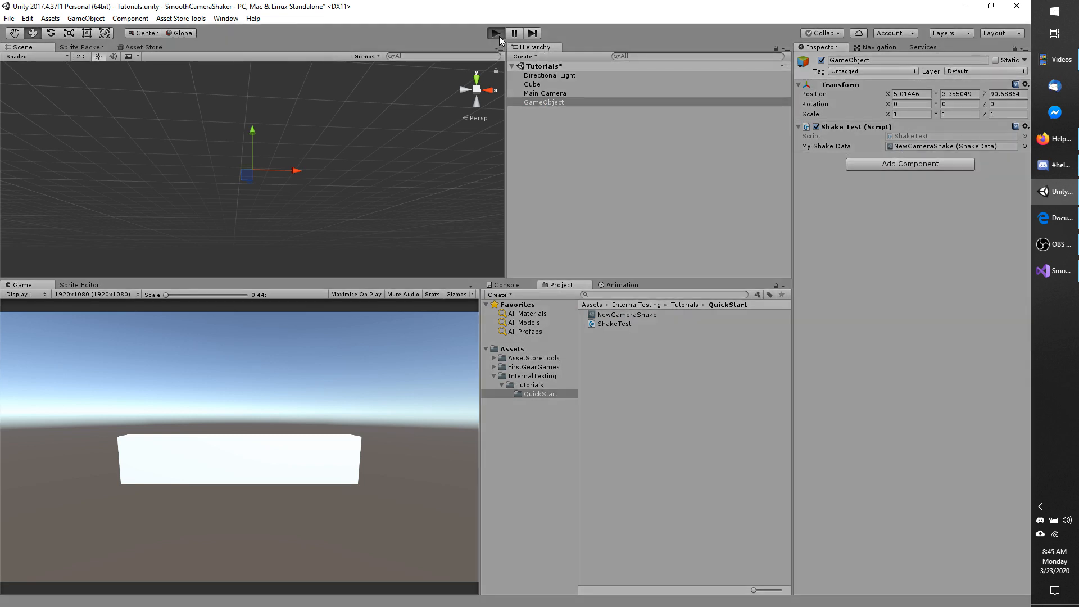
pyautogui.click(495, 33)
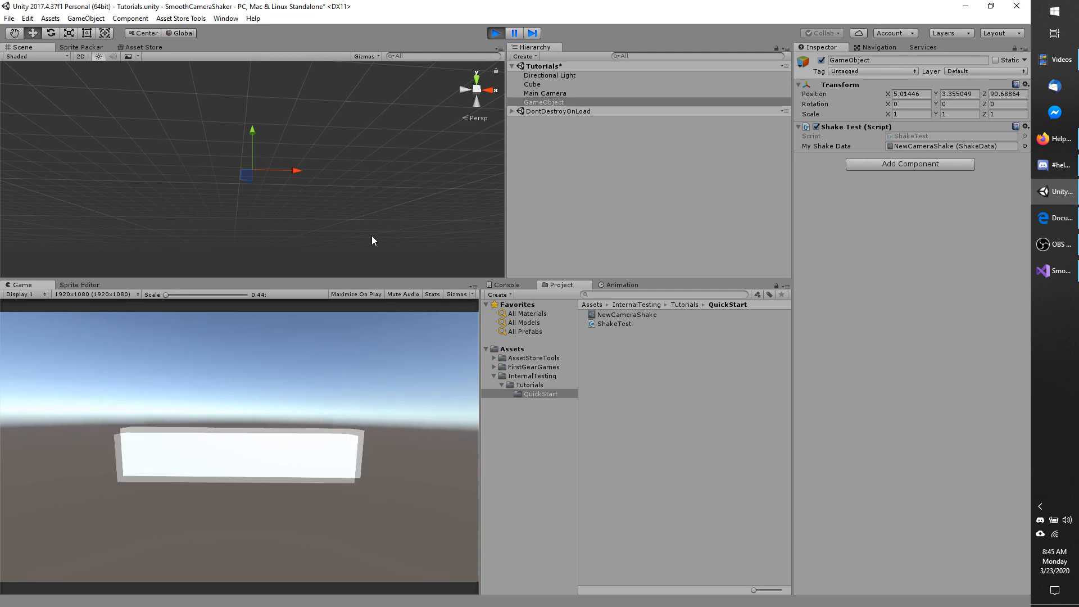